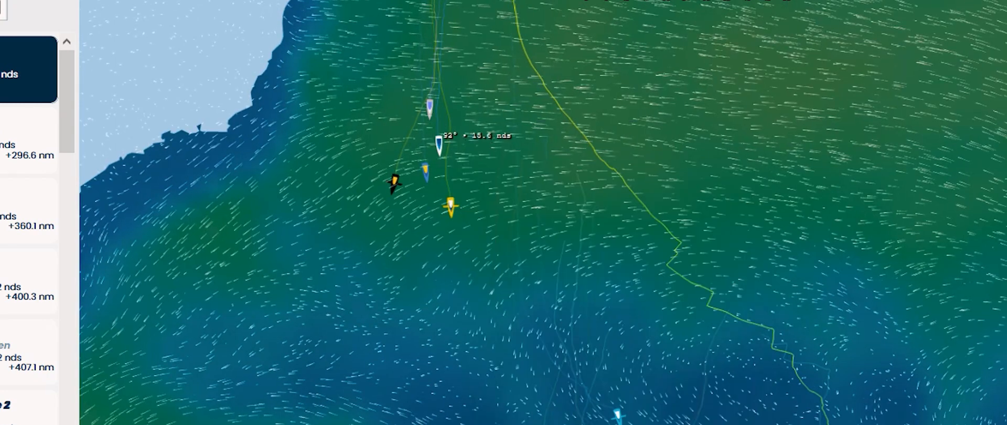
Step: Open Pip Hare's Medallia info card from its map marker to show position, speed and forecast
left_click(437, 149)
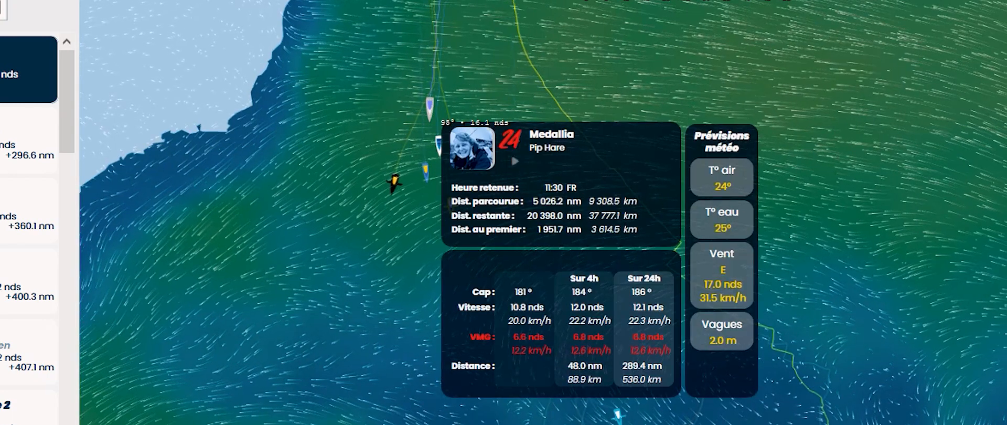